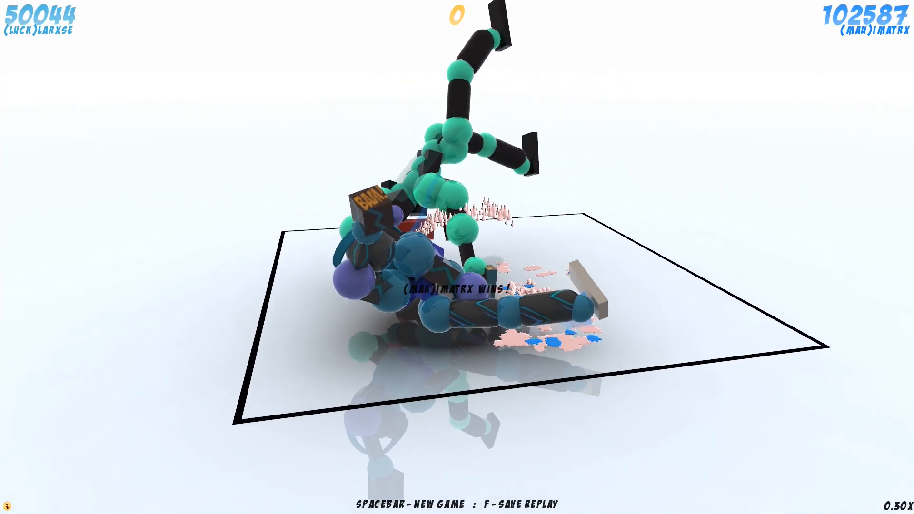
Step: Advance the replay to its end showing the teal-and-black fighter's win message
key("space")
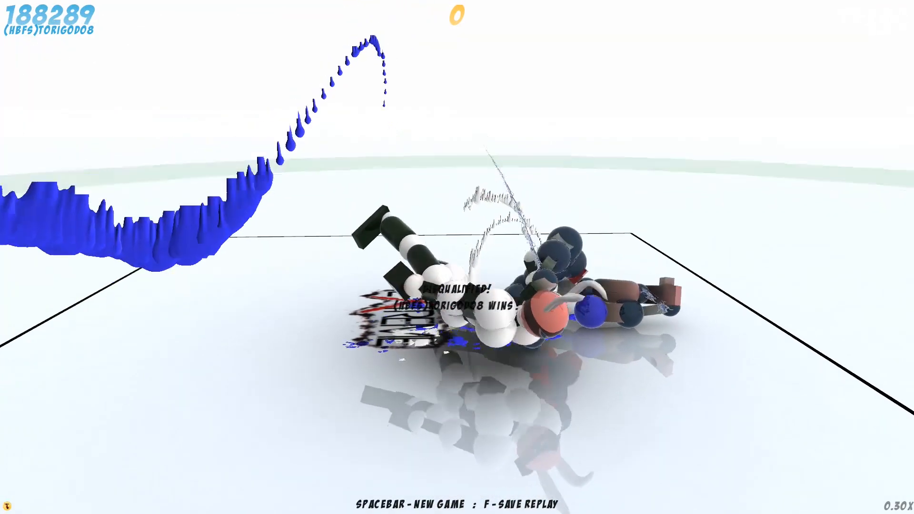
Step: Play the black-and-white fighter's replay in slow motion through the flying-head disqualification
key("space")
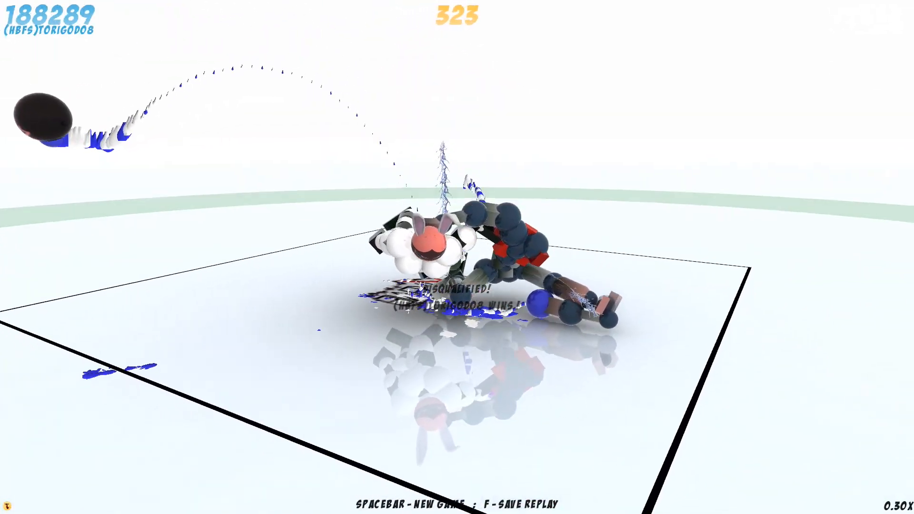
key("space")
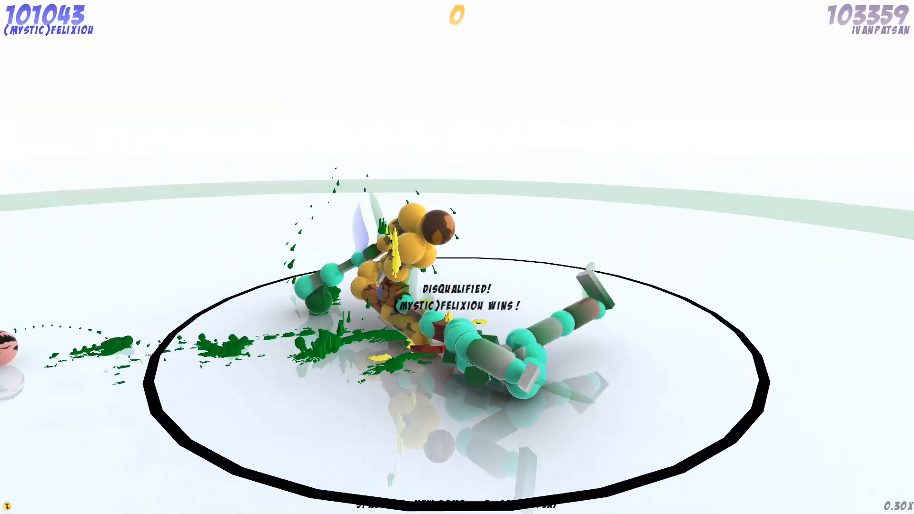
Step: Play the round-ring replay in slow motion to the yellow fighter's disqualification win
key("space")
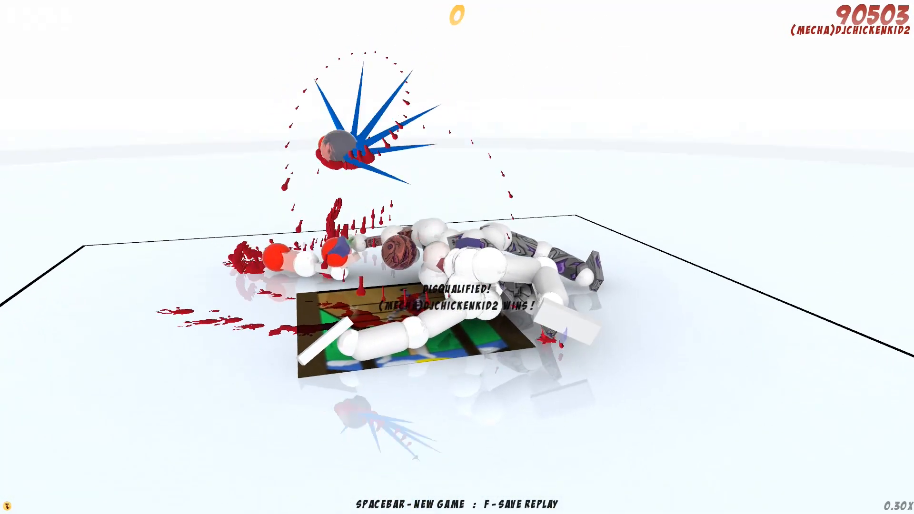
Step: Play the white fighter's decapitation replay at 0.30x speed through the disqualification
key("space")
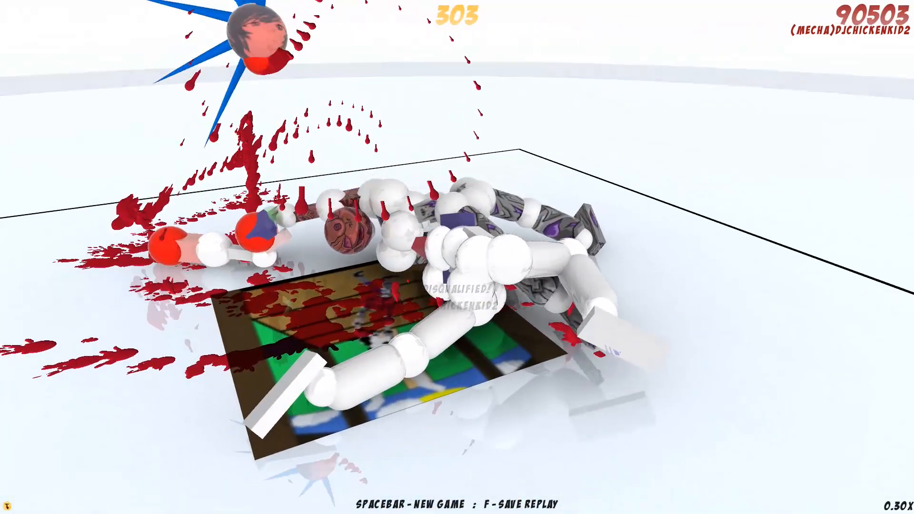
key("space")
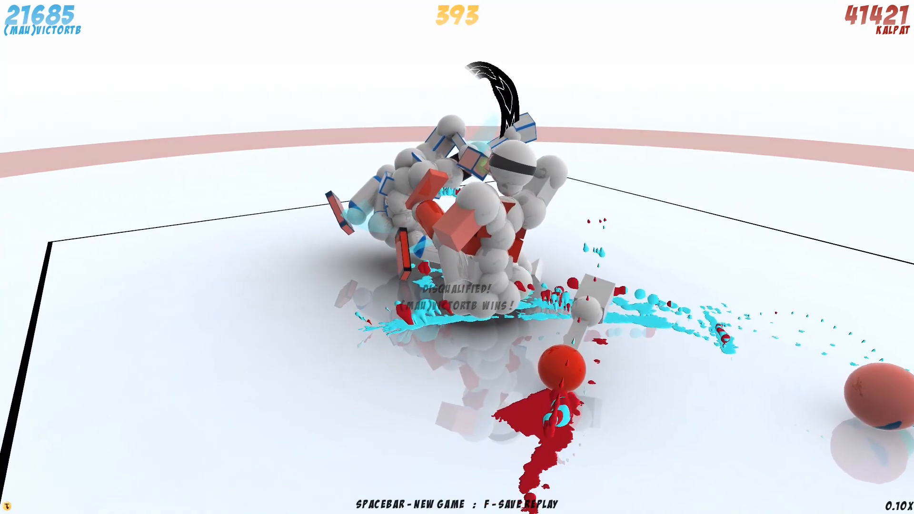
Step: Play the blue-vs-red replay at 0.10x to the disqualification, then rewind to the grapple
key("space")
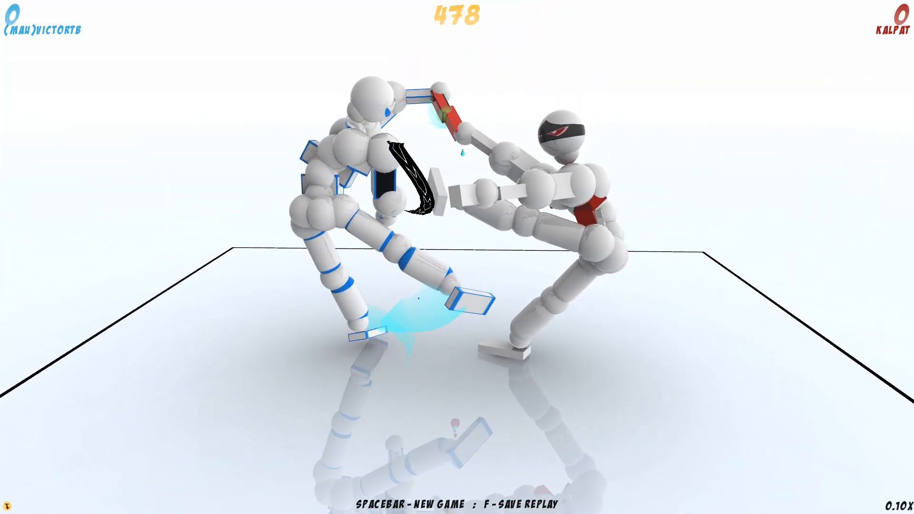